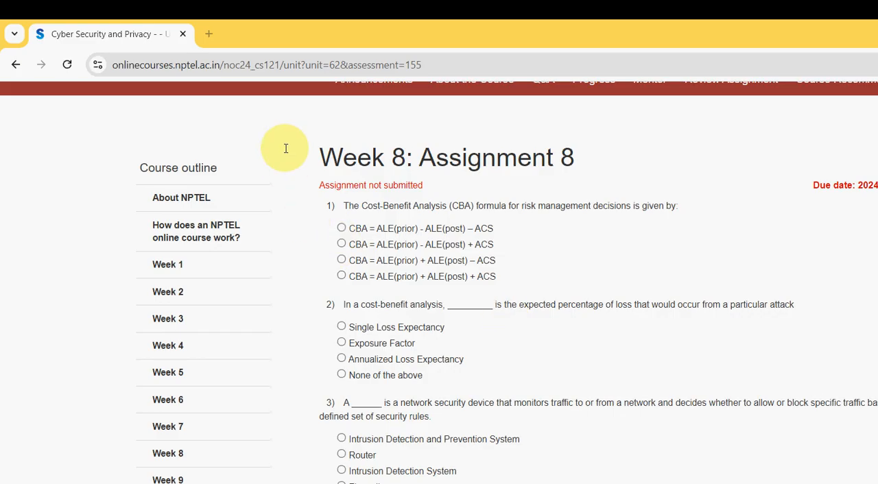
Choose CBA = ALE(prior) − ALE(post) − ACS as the answer to question 1 of Assignment 8.
{"action": "triple_click", "coordinate": [446, 157]}
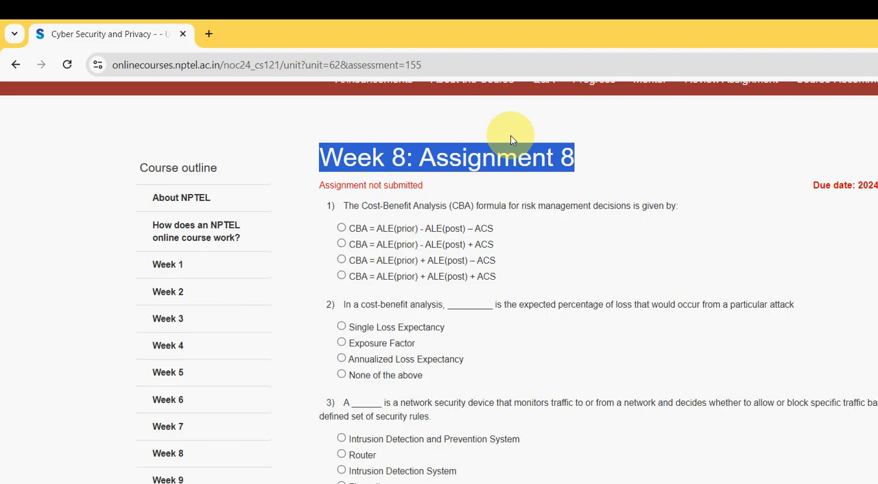
{"action": "mouse_move", "coordinate": [350, 154]}
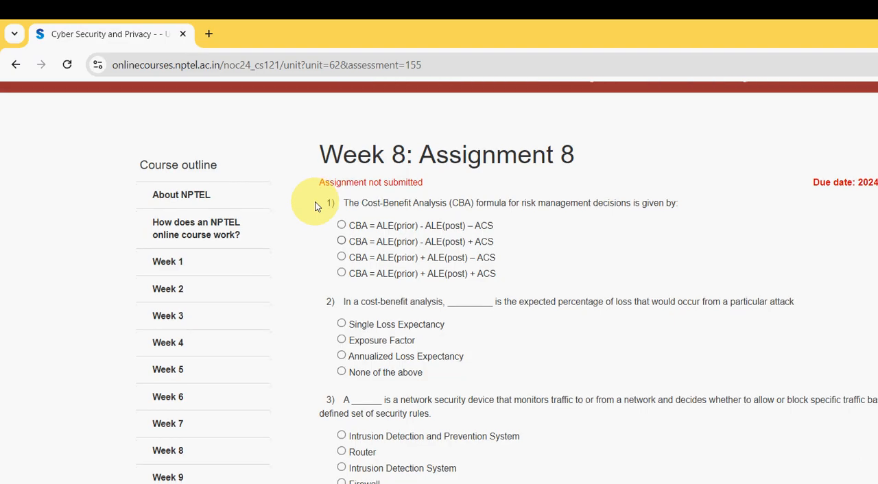
{"action": "scroll", "scroll_direction": "down", "scroll_amount": 3}
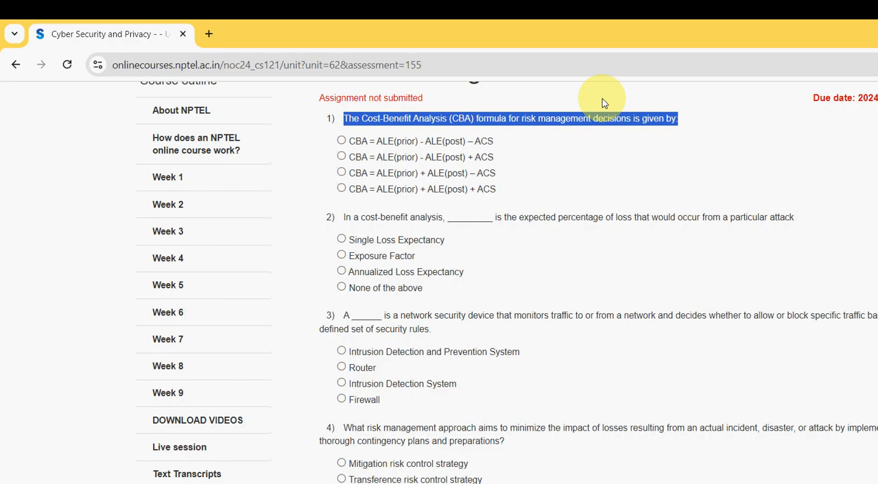
{"action": "mouse_move", "coordinate": [422, 37]}
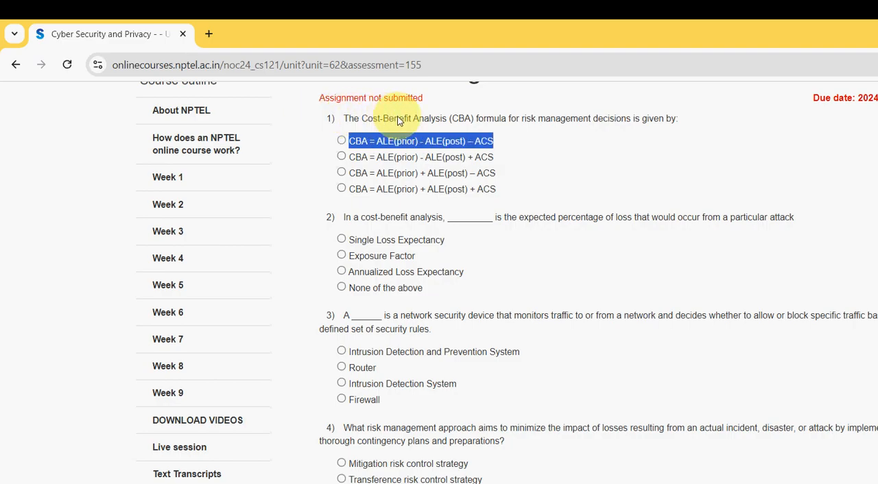
{"action": "left_click", "coordinate": [342, 140]}
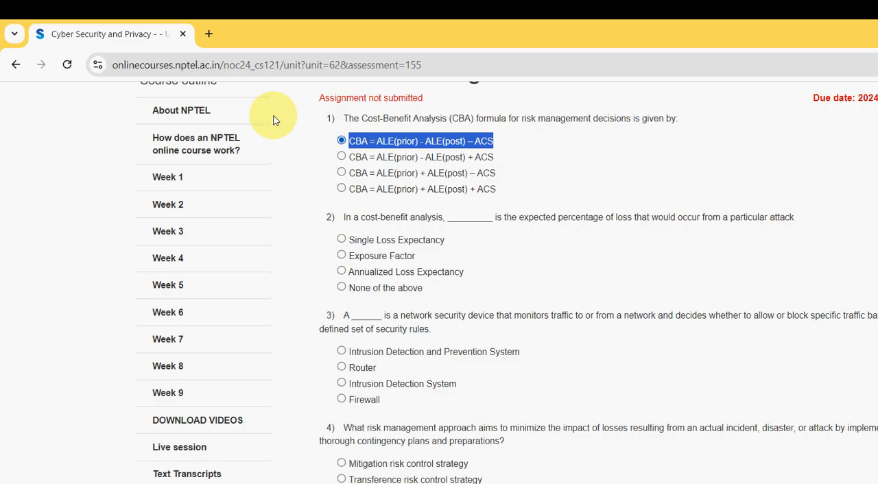
{"action": "mouse_move", "coordinate": [315, 136]}
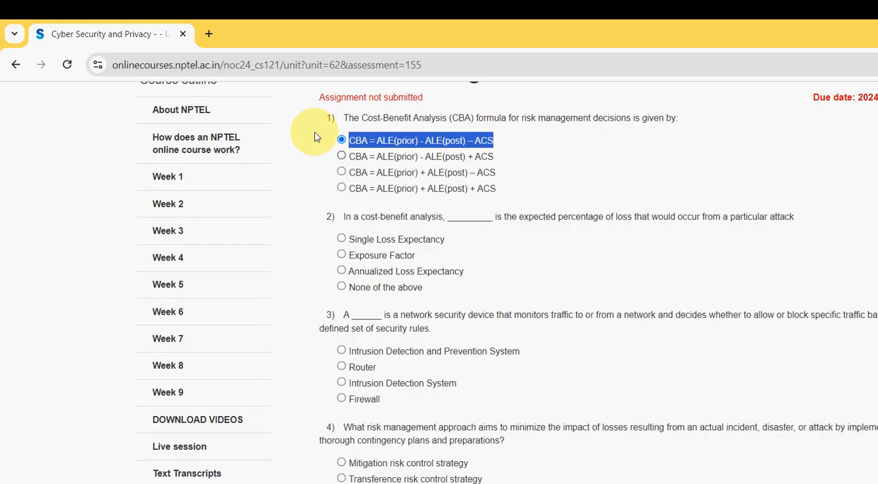
Choose Annualized Loss Expectancy as the answer to question 2.
{"action": "scroll", "scroll_direction": "down", "scroll_amount": 3}
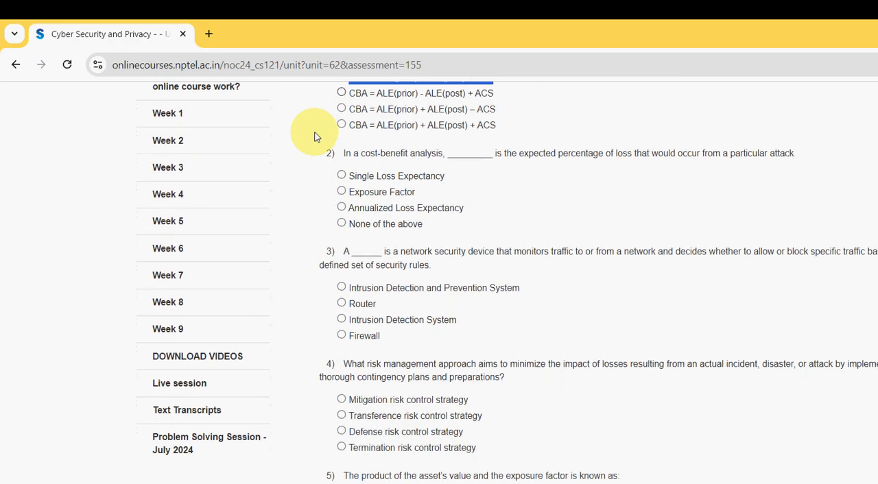
{"action": "scroll", "scroll_direction": "down", "scroll_amount": 3}
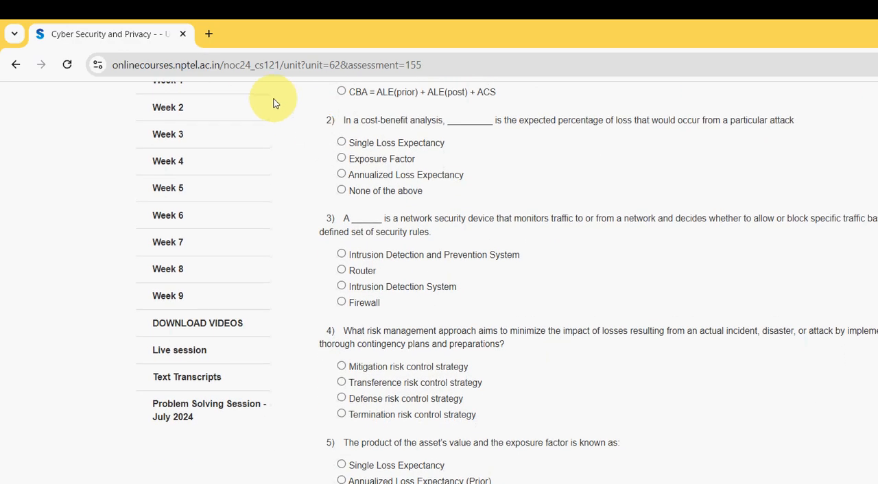
{"action": "left_click_drag", "start_coordinate": [343, 121], "coordinate": [494, 120]}
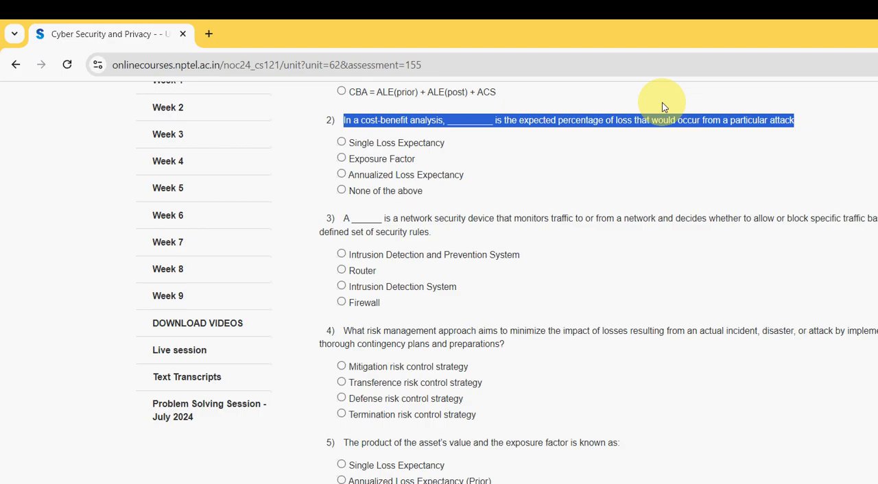
{"action": "mouse_move", "coordinate": [409, 150]}
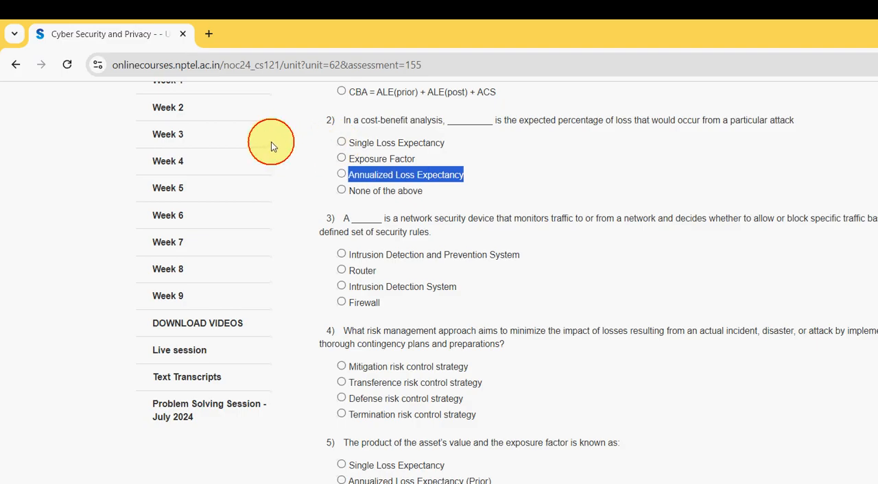
{"action": "left_click", "coordinate": [341, 175]}
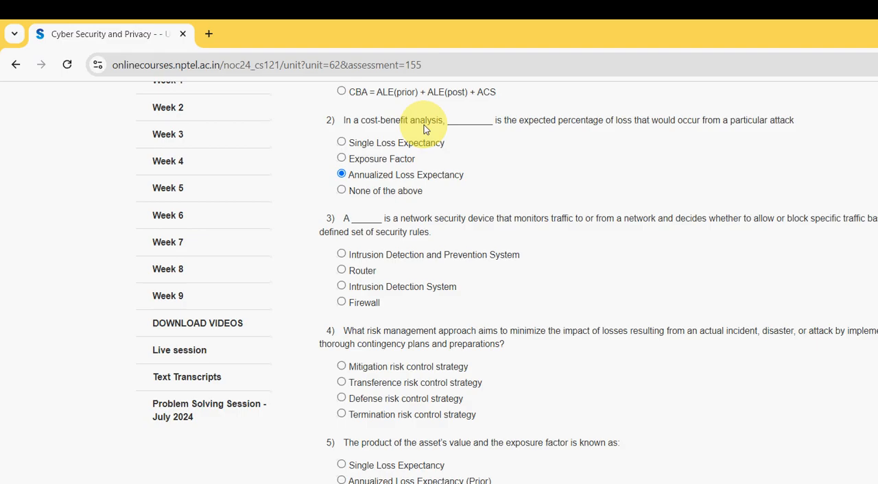
{"action": "mouse_move", "coordinate": [412, 134]}
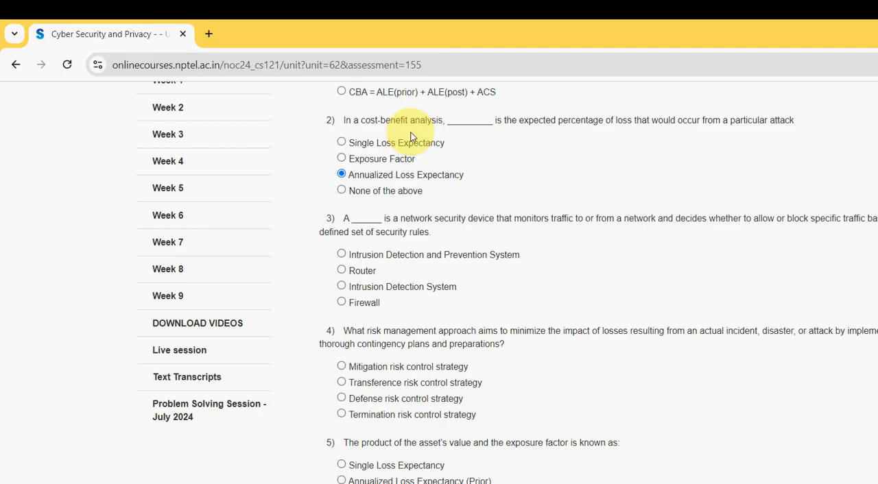
{"action": "scroll", "scroll_direction": "down", "scroll_amount": 3}
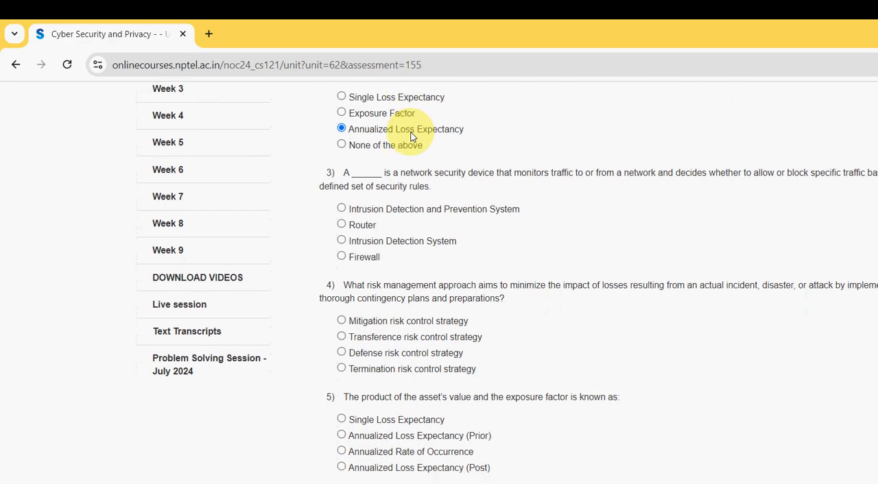
Choose Firewall as the answer to question 3.
{"action": "scroll", "scroll_direction": "down", "scroll_amount": 3}
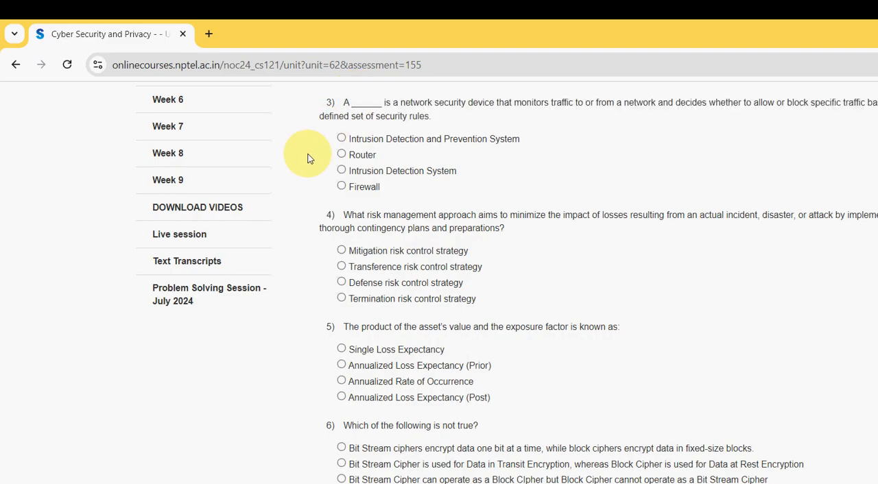
{"action": "double_click", "coordinate": [364, 187]}
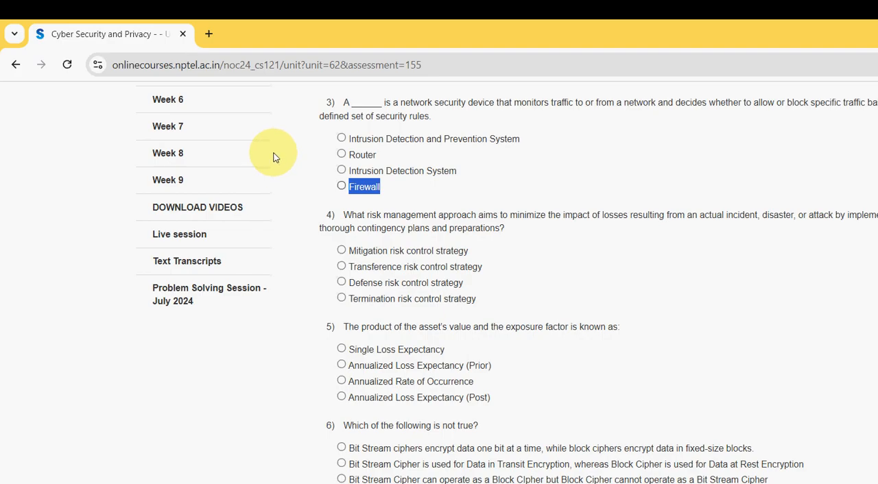
{"action": "left_click", "coordinate": [340, 187]}
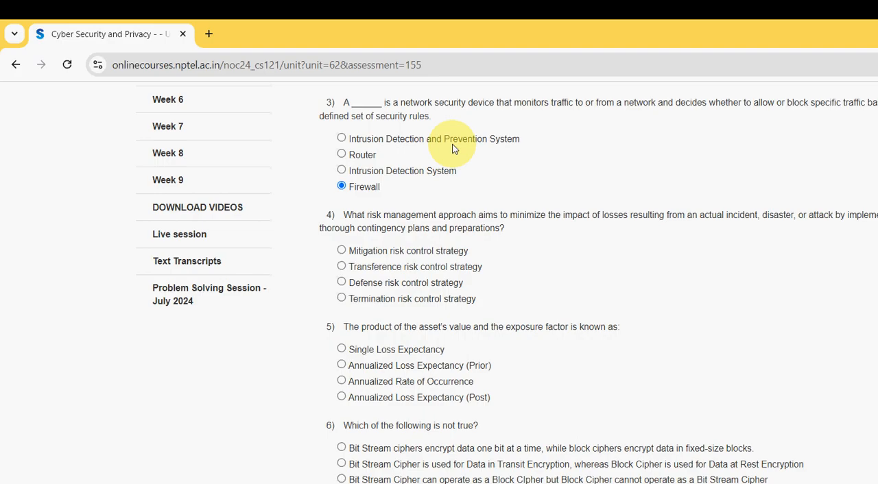
{"action": "mouse_move", "coordinate": [451, 154]}
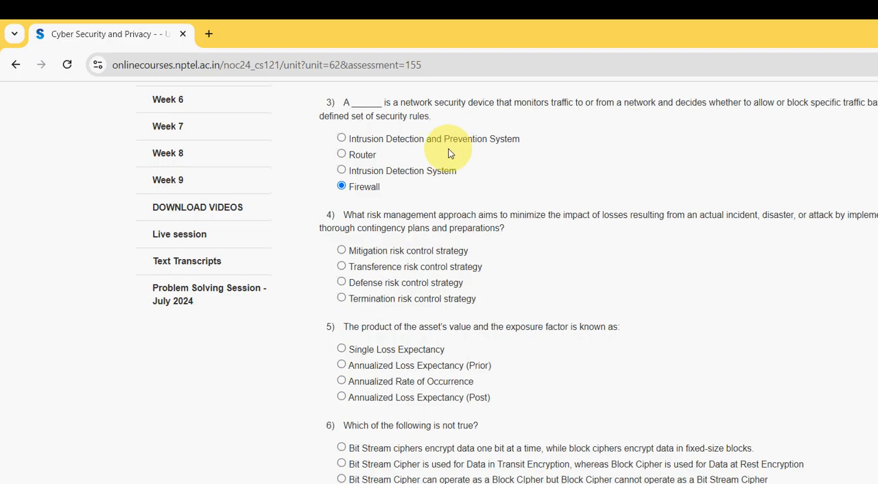
{"action": "scroll", "scroll_direction": "down", "scroll_amount": 3}
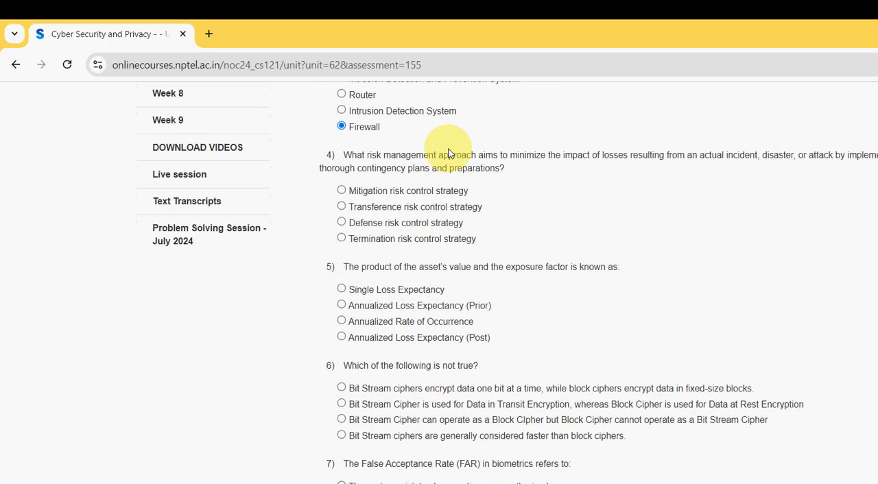
Choose Mitigation risk control strategy as the answer to question 4.
{"action": "scroll", "scroll_direction": "down", "scroll_amount": 3}
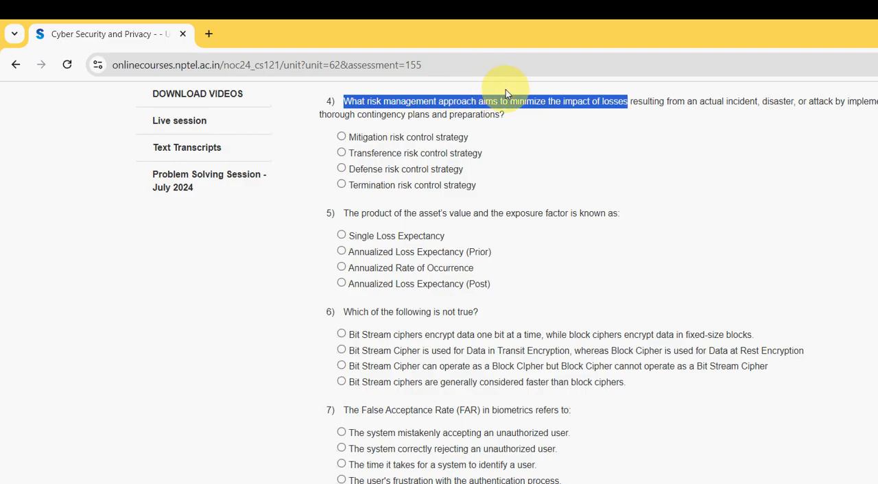
{"action": "left_click_drag", "start_coordinate": [508, 102], "coordinate": [744, 102]}
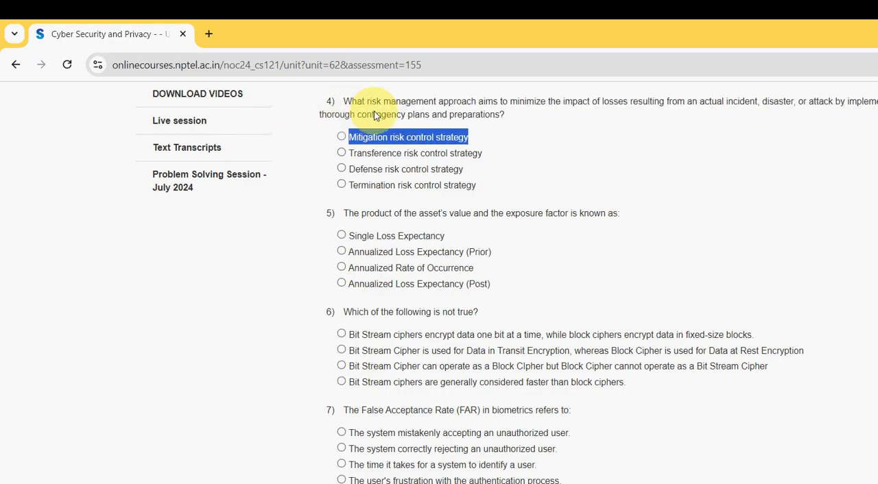
{"action": "mouse_move", "coordinate": [274, 113]}
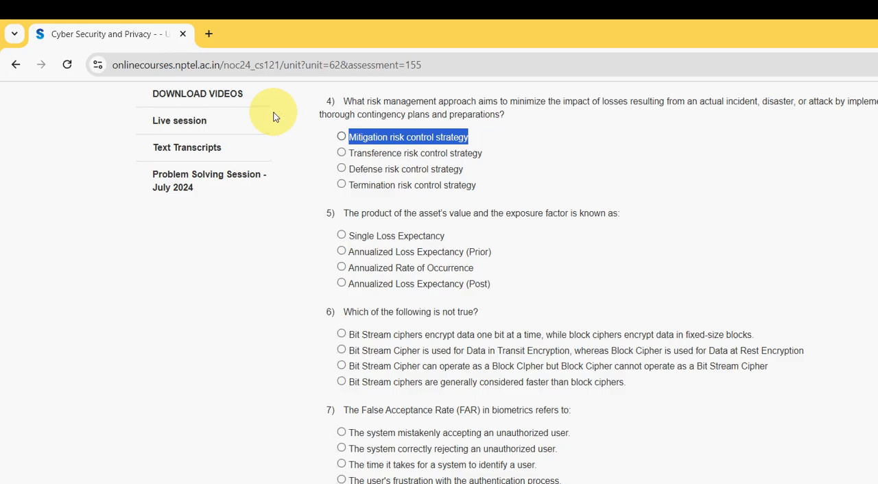
{"action": "left_click", "coordinate": [340, 136]}
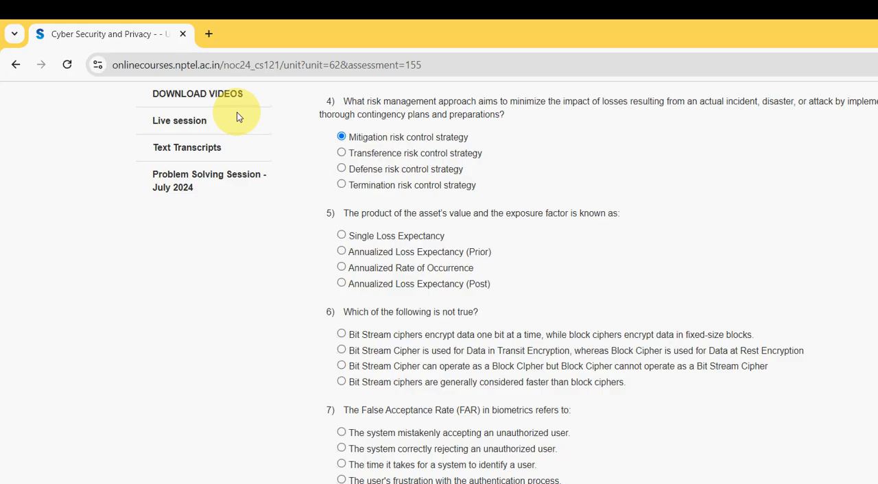
{"action": "mouse_move", "coordinate": [304, 132]}
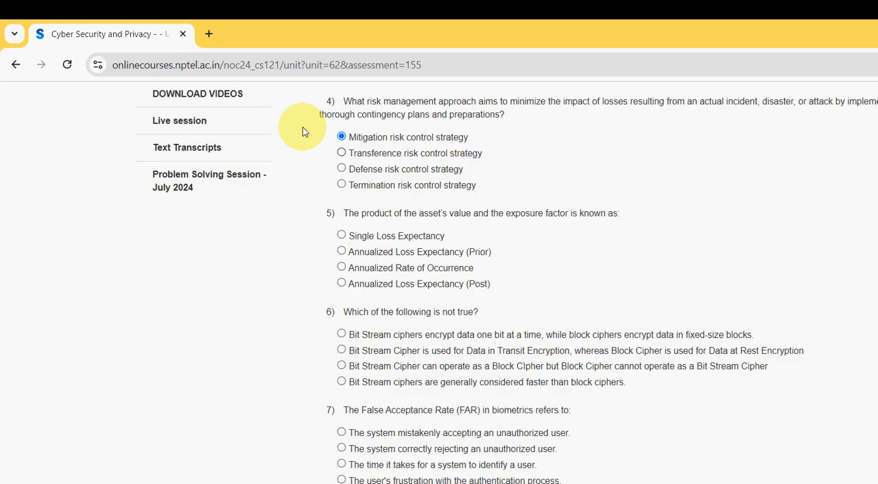
Choose Single Loss Expectancy as the answer to question 5.
{"action": "scroll", "scroll_direction": "down", "scroll_amount": 3}
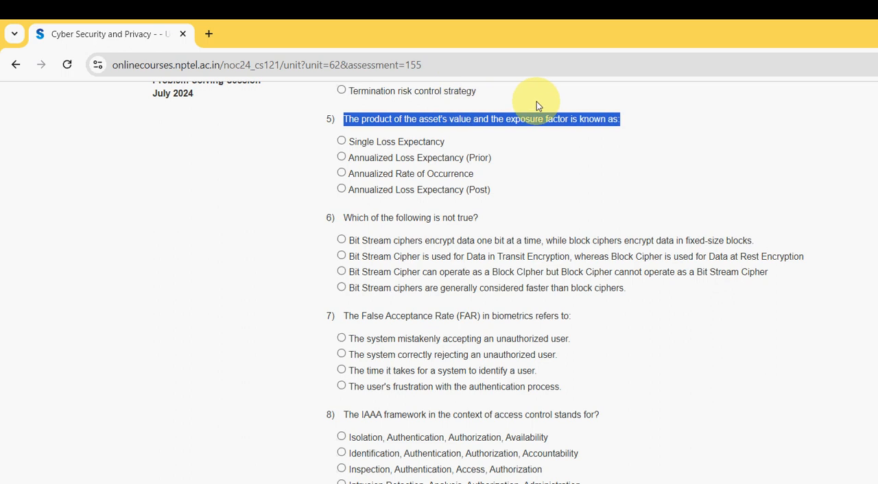
{"action": "mouse_move", "coordinate": [203, 150]}
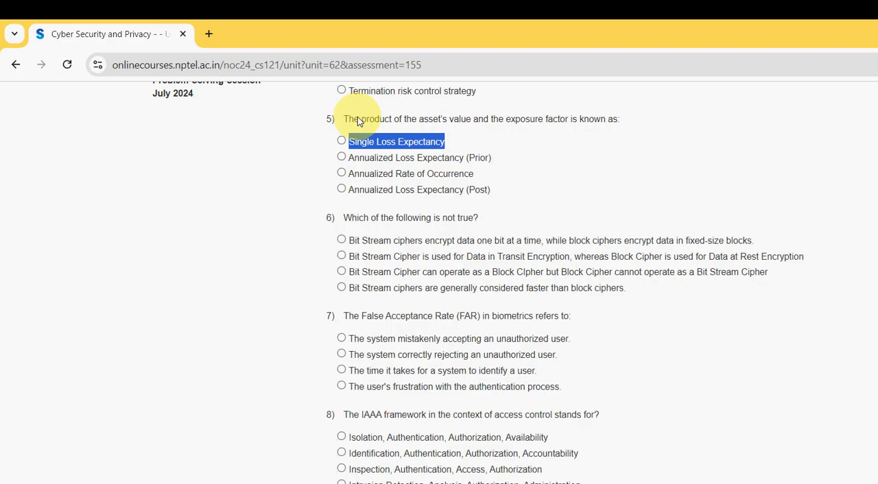
{"action": "mouse_move", "coordinate": [288, 118]}
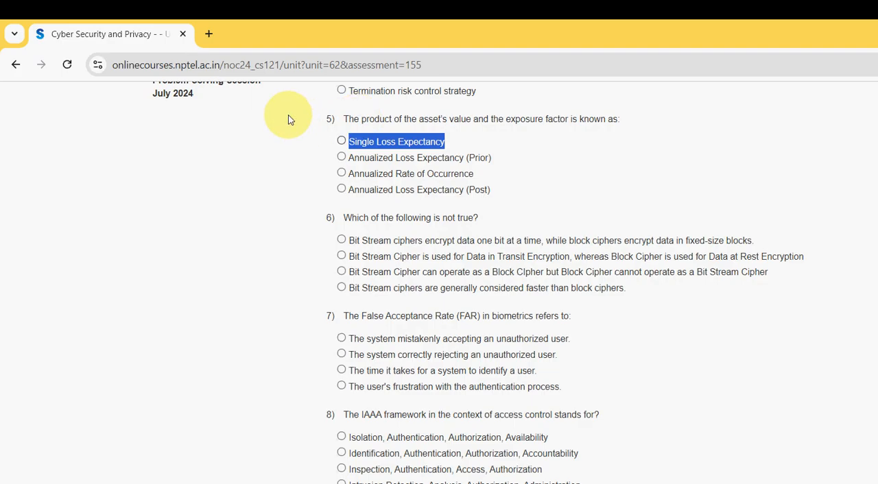
{"action": "left_click", "coordinate": [341, 140]}
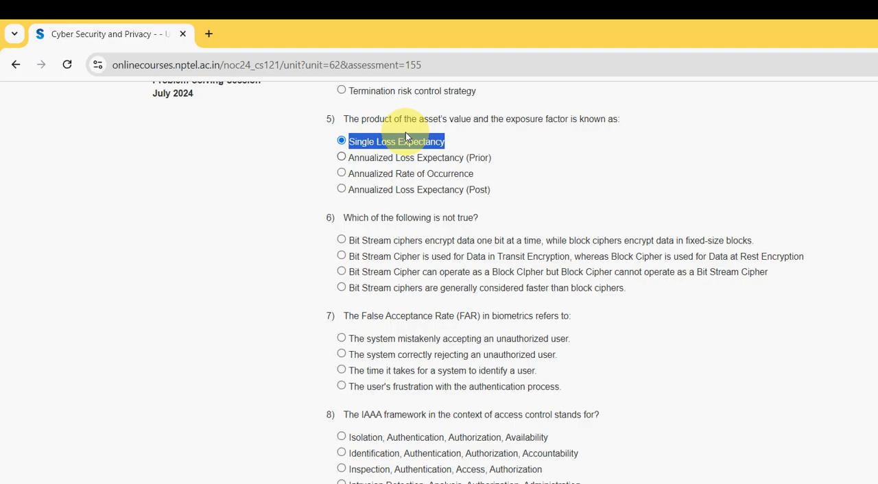
{"action": "mouse_move", "coordinate": [285, 129]}
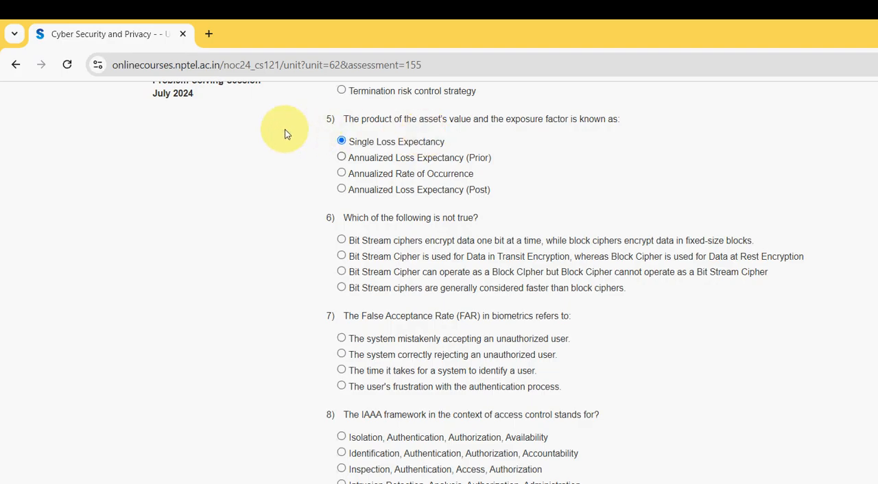
{"action": "scroll", "scroll_direction": "down", "scroll_amount": 3}
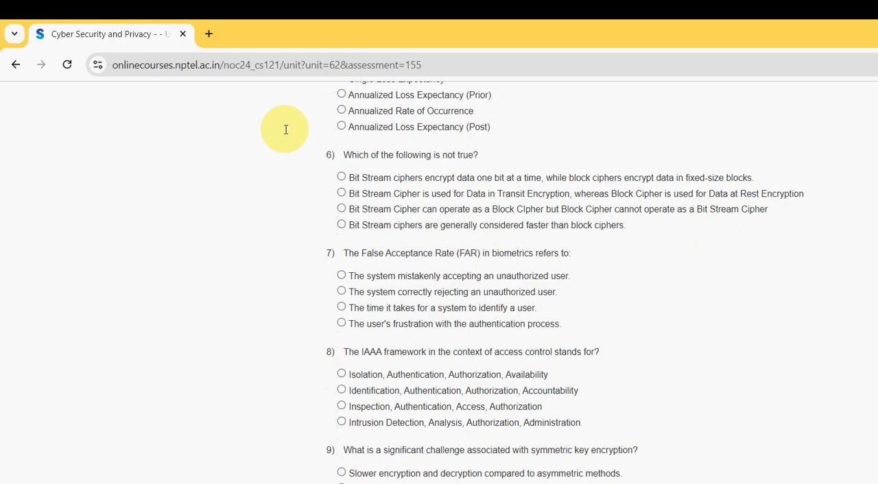
{"action": "scroll", "scroll_direction": "down", "scroll_amount": 3}
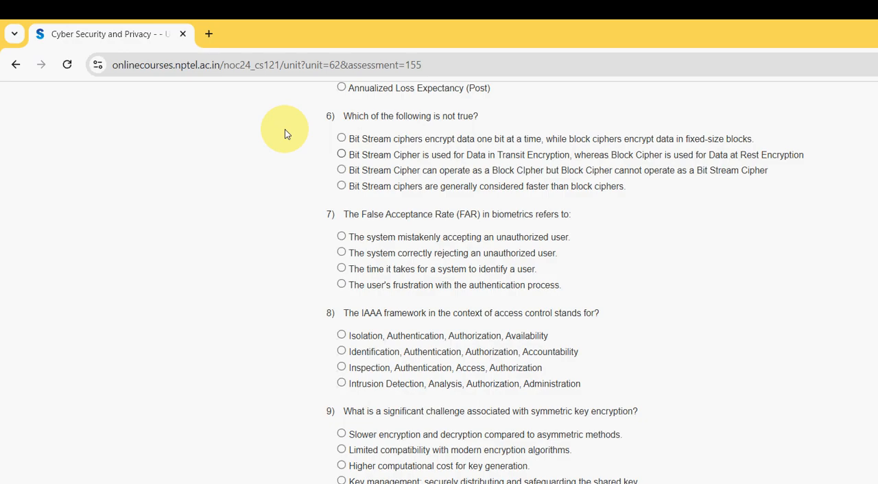
{"action": "mouse_move", "coordinate": [601, 384]}
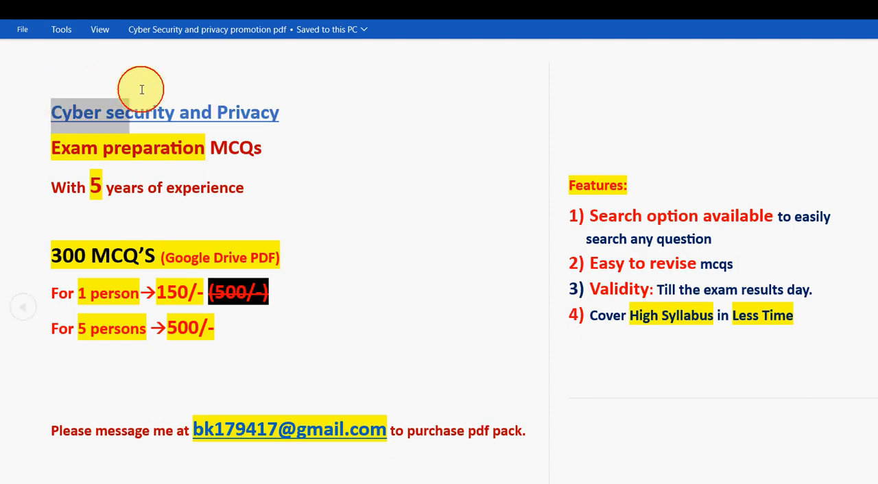
Highlight the Cyber security and Privacy title in the promotional PDF listing the MCQ pack.
{"action": "left_click_drag", "start_coordinate": [143, 89], "coordinate": [43, 122]}
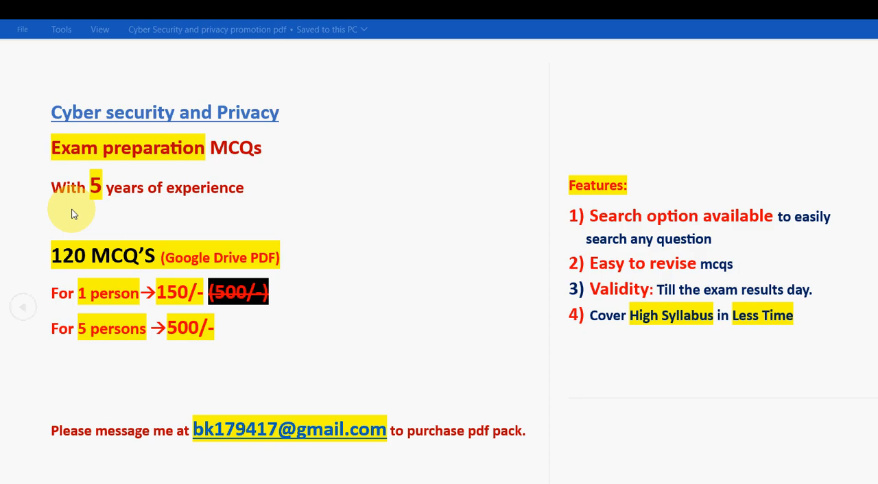
{"action": "mouse_move", "coordinate": [144, 207]}
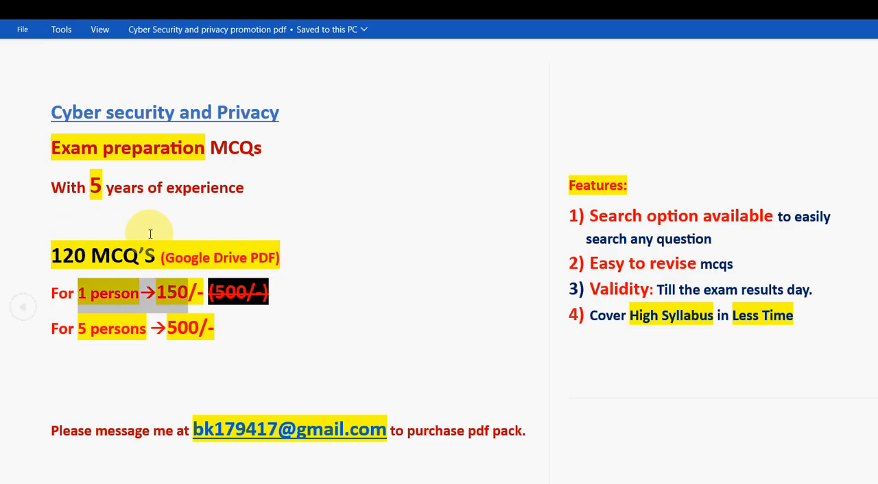
{"action": "mouse_move", "coordinate": [156, 239]}
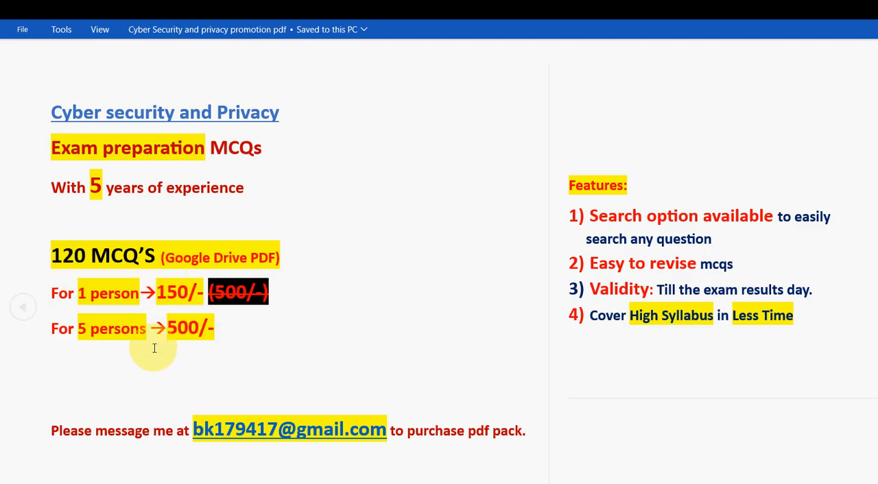
{"action": "mouse_move", "coordinate": [288, 428]}
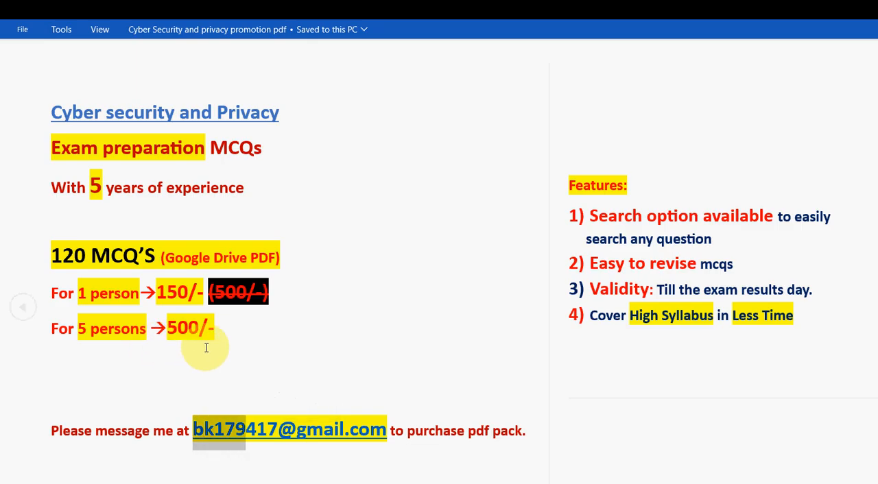
{"action": "mouse_move", "coordinate": [212, 256]}
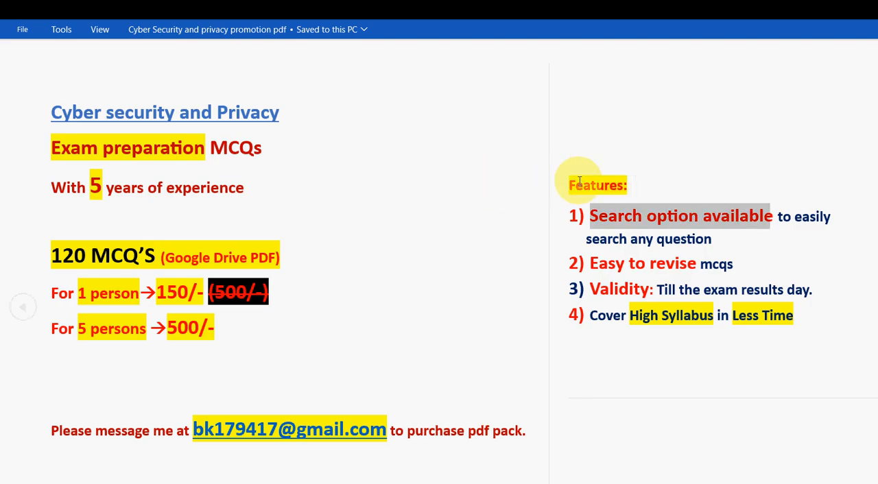
{"action": "mouse_move", "coordinate": [576, 195]}
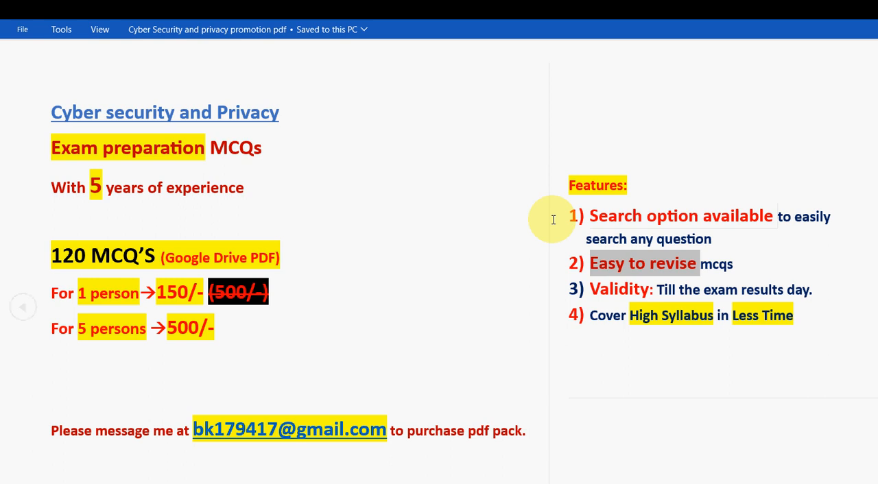
{"action": "mouse_move", "coordinate": [473, 242]}
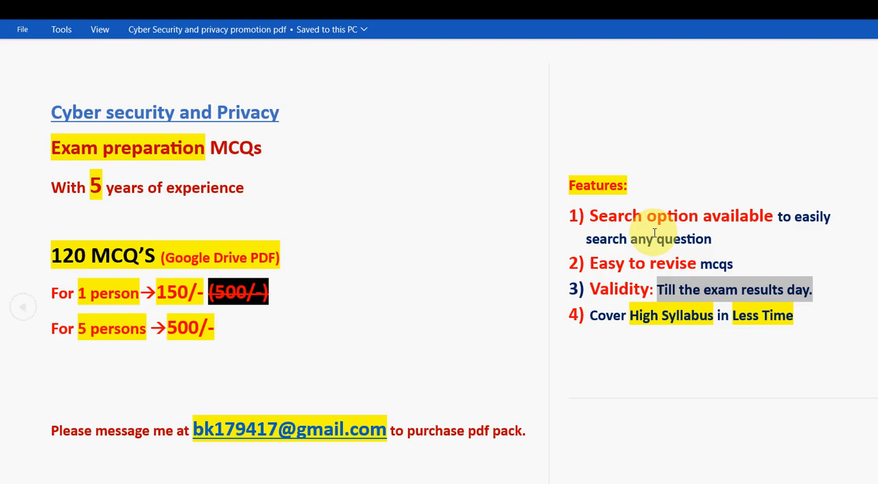
{"action": "mouse_move", "coordinate": [506, 258]}
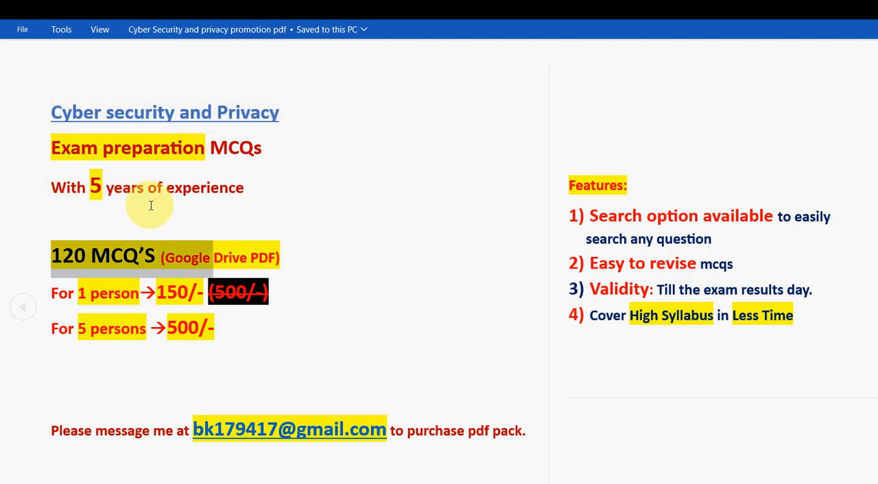
{"action": "mouse_move", "coordinate": [228, 215]}
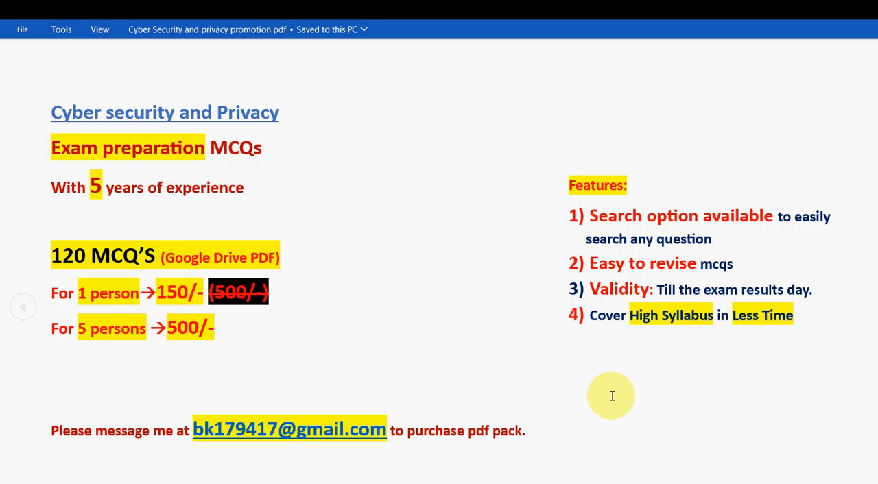
{"action": "mouse_move", "coordinate": [615, 448]}
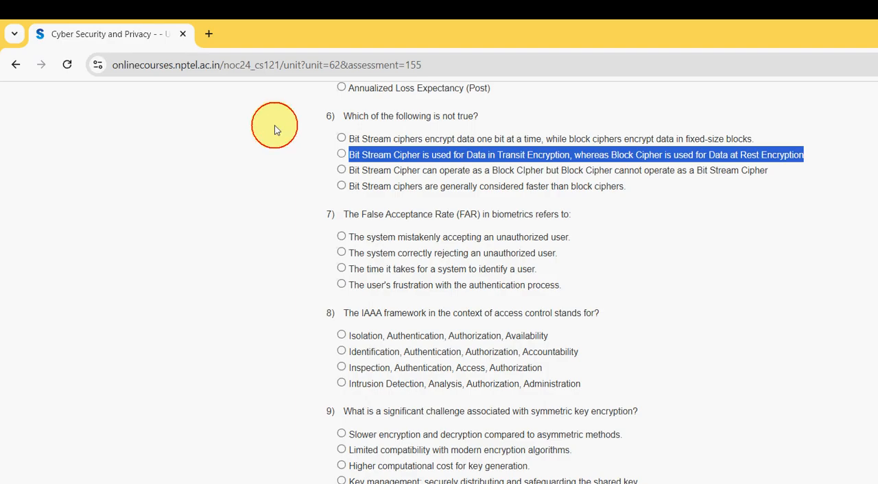
Answer question 6 with data in transit versus rest and question 7 with the system mistakenly accepting an unauthorized user.
{"action": "left_click", "coordinate": [340, 153]}
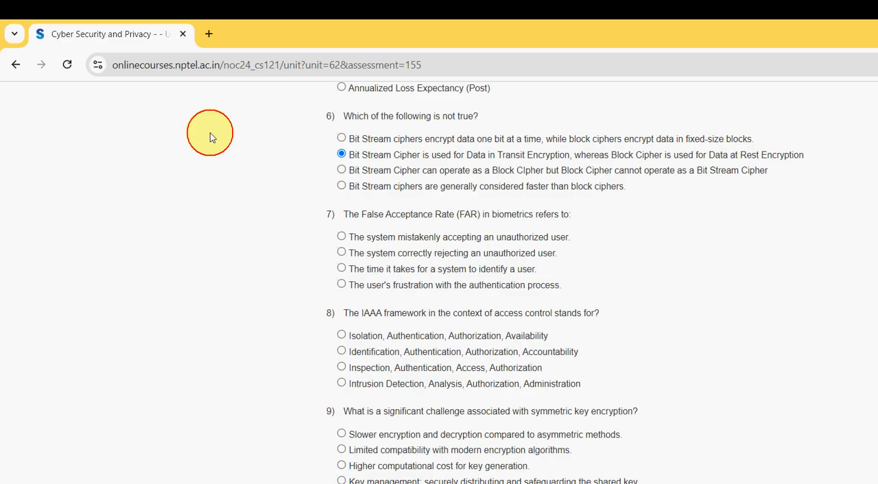
{"action": "mouse_move", "coordinate": [284, 140]}
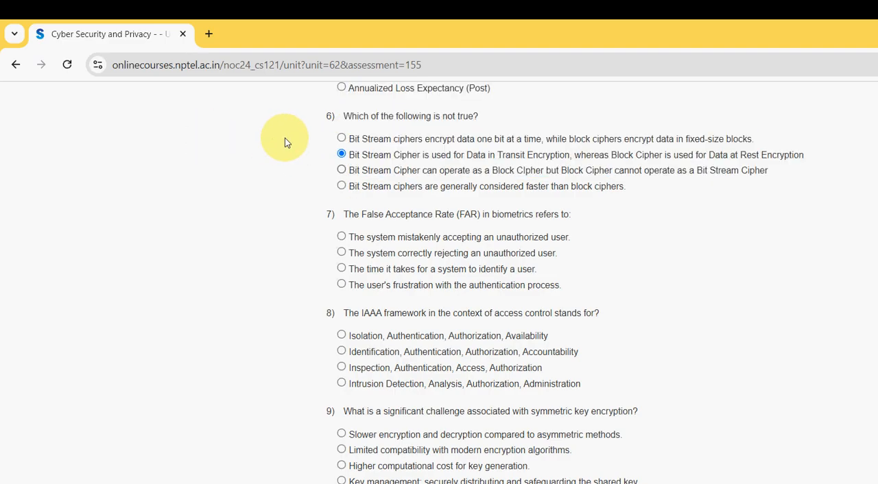
{"action": "scroll", "scroll_direction": "down", "scroll_amount": 3}
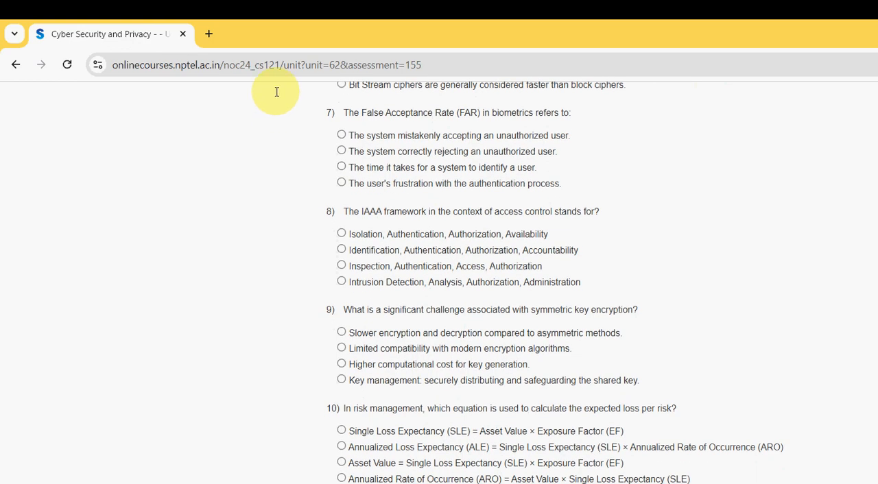
{"action": "left_click_drag", "start_coordinate": [344, 113], "coordinate": [464, 113]}
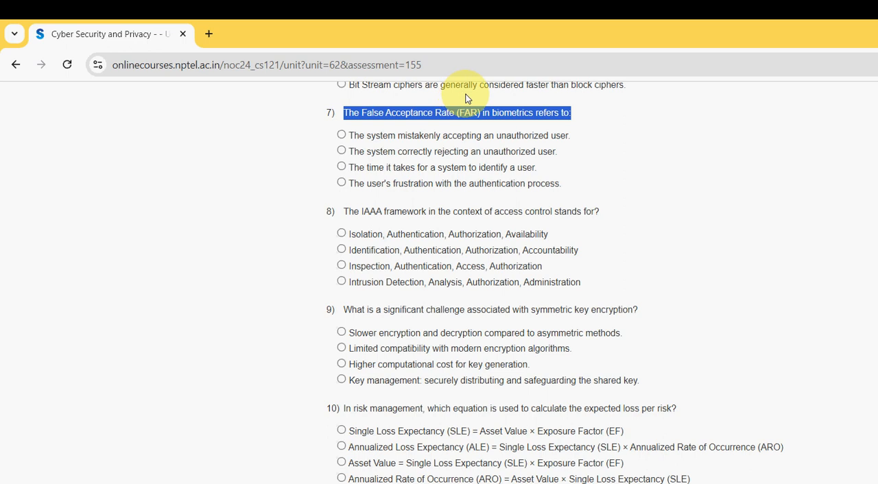
{"action": "mouse_move", "coordinate": [282, 121]}
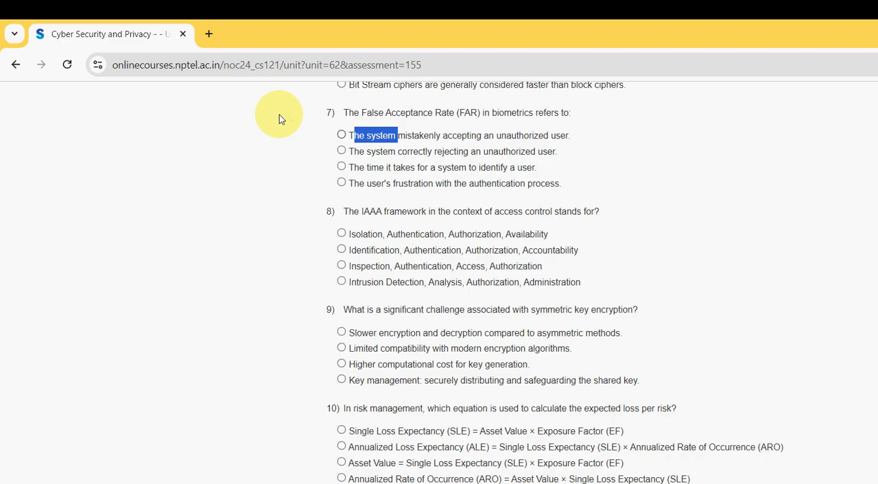
{"action": "left_click_drag", "start_coordinate": [350, 134], "coordinate": [487, 134]}
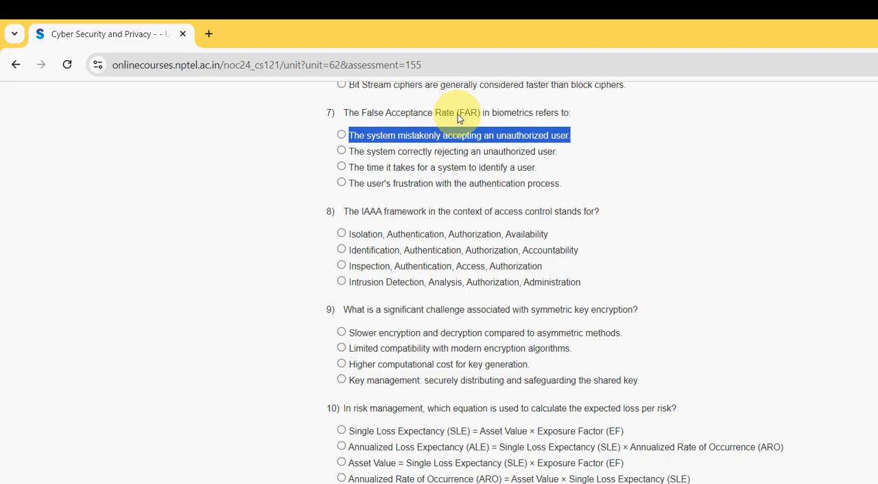
{"action": "left_click", "coordinate": [341, 135]}
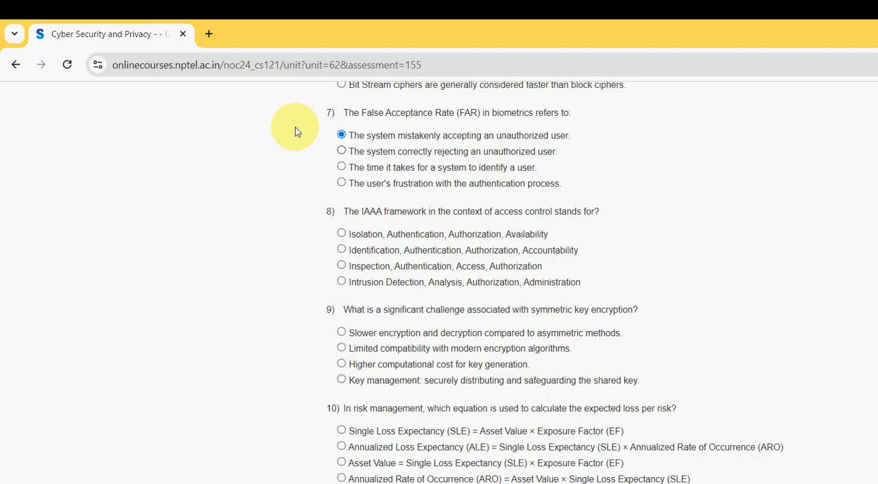
{"action": "scroll", "scroll_direction": "down", "scroll_amount": 3}
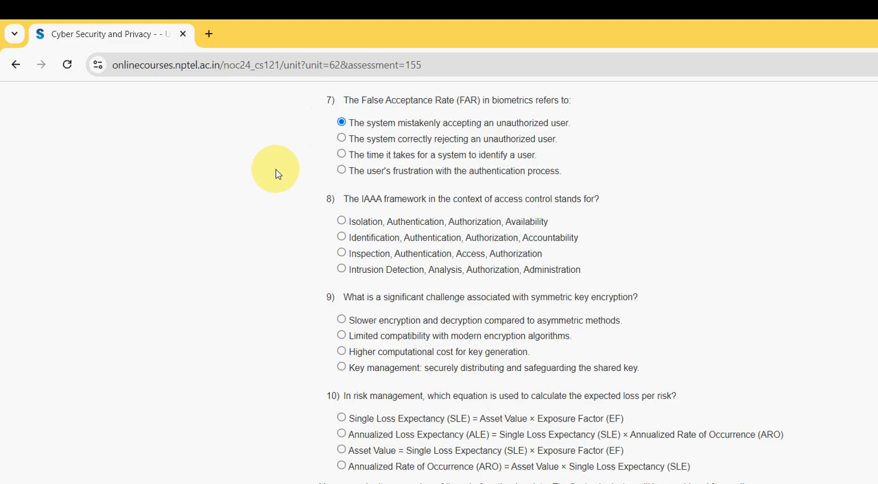
Answer question 8 with Identification, Authentication, Authorization, Accountability and question 9 with the key management option.
{"action": "double_click", "coordinate": [351, 199]}
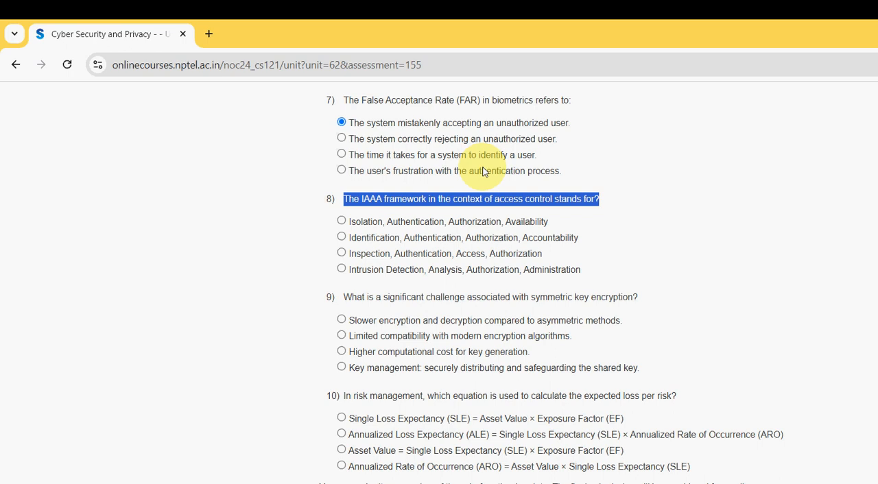
{"action": "mouse_move", "coordinate": [310, 208]}
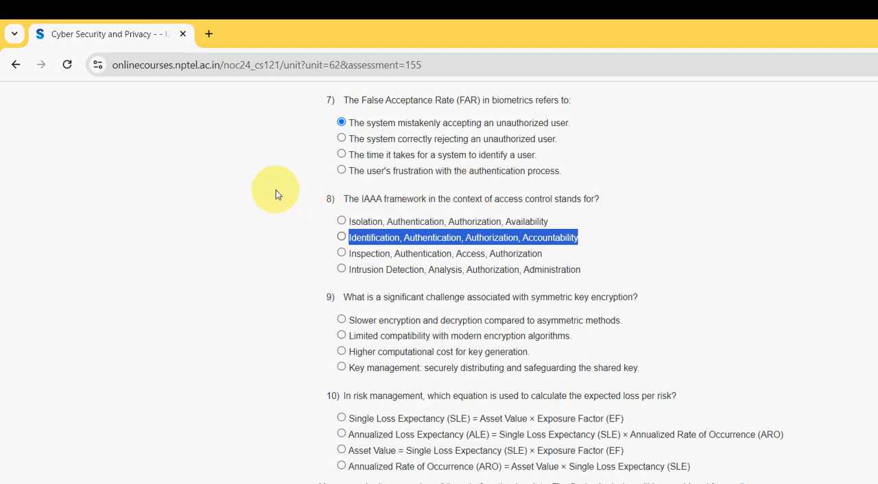
{"action": "left_click", "coordinate": [342, 237]}
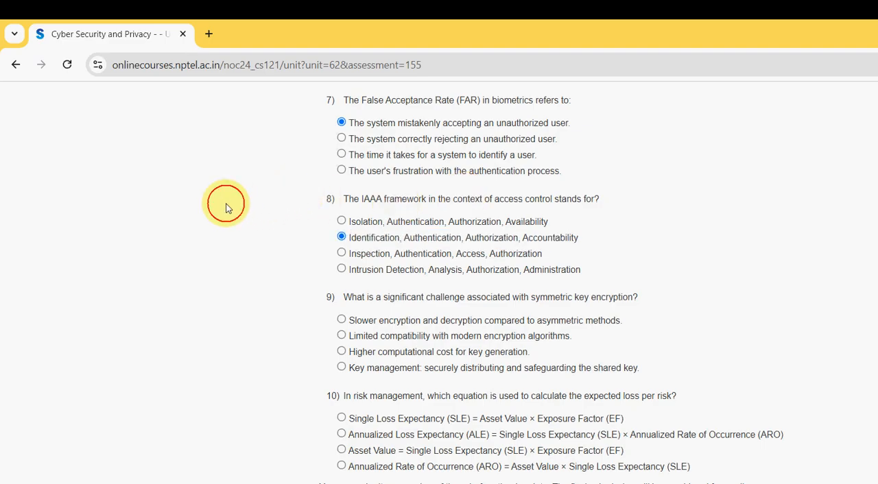
{"action": "mouse_move", "coordinate": [278, 243]}
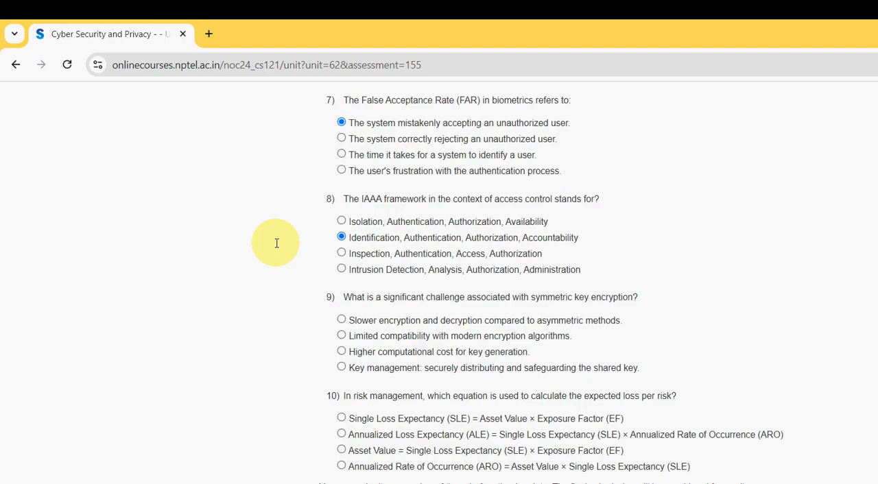
{"action": "left_click_drag", "start_coordinate": [343, 297], "coordinate": [453, 297]}
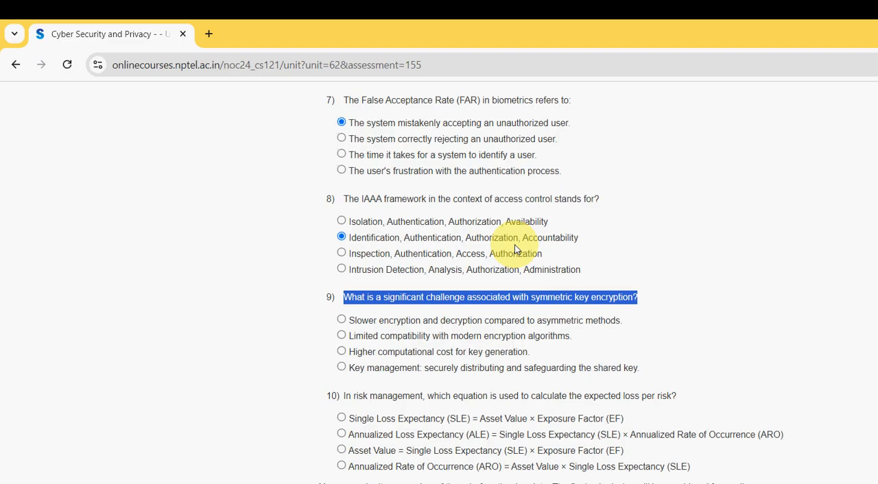
{"action": "mouse_move", "coordinate": [282, 299]}
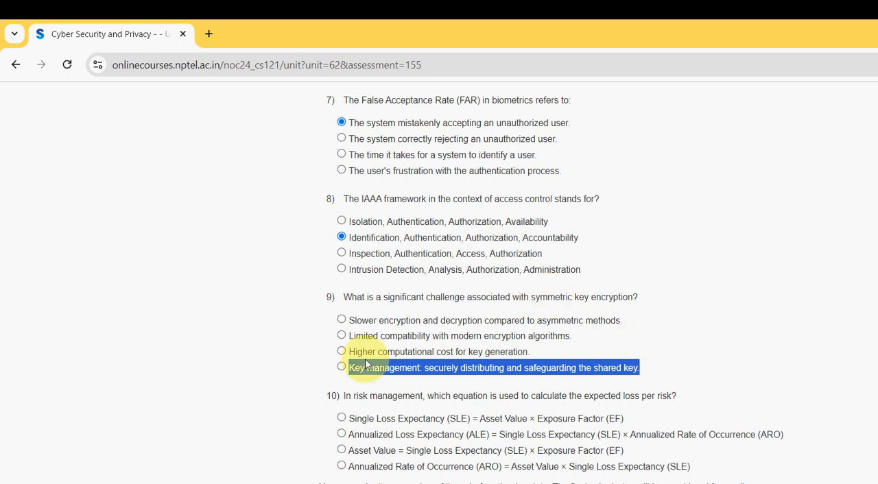
{"action": "left_click", "coordinate": [340, 368]}
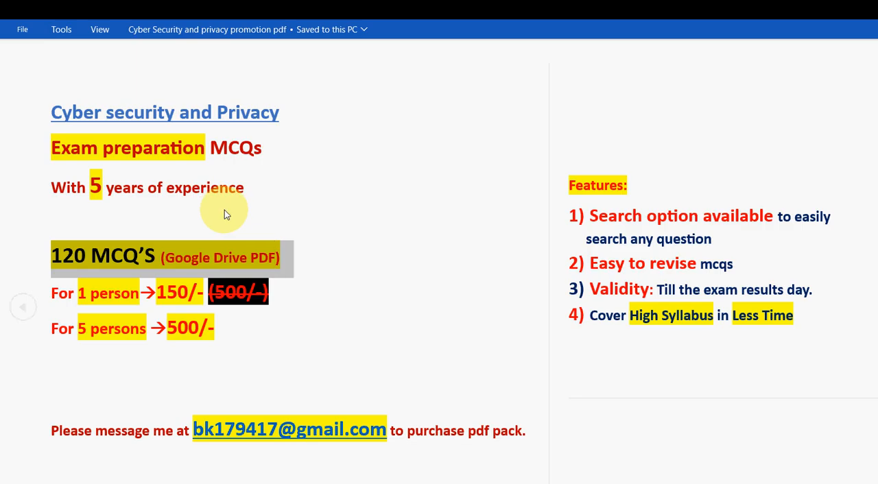
{"action": "mouse_move", "coordinate": [63, 239]}
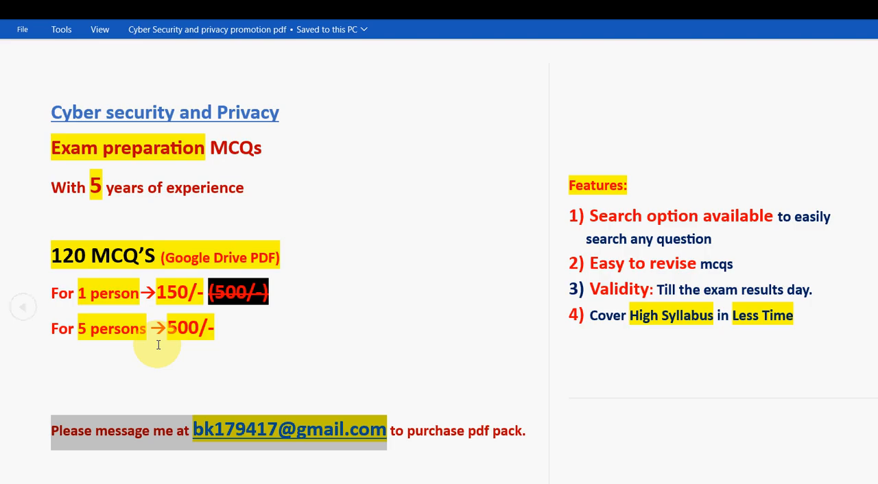
{"action": "mouse_move", "coordinate": [157, 343]}
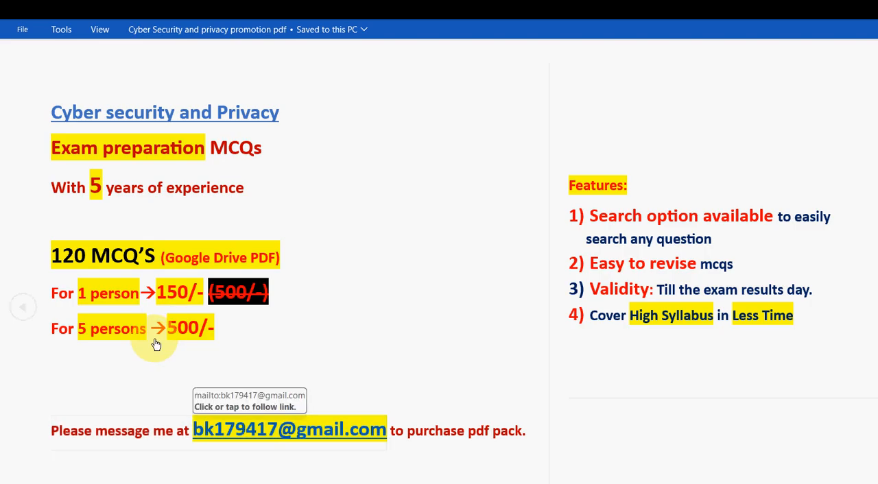
{"action": "mouse_move", "coordinate": [157, 346]}
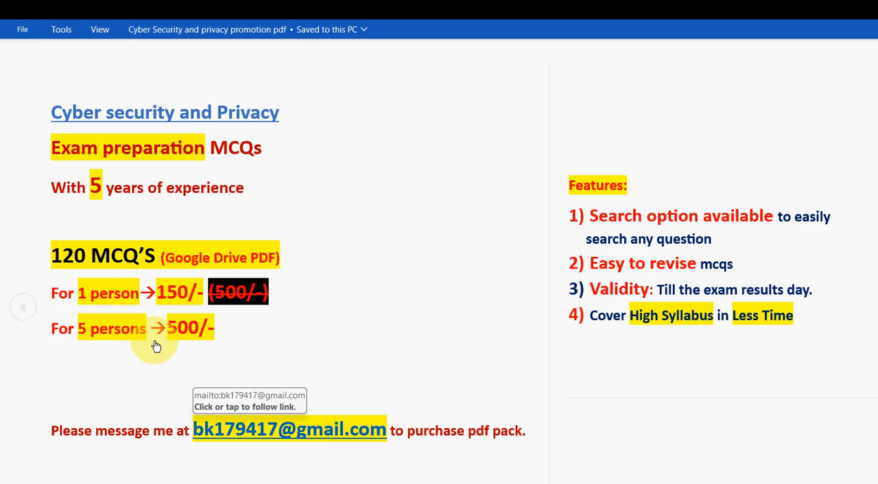
{"action": "mouse_move", "coordinate": [302, 345]}
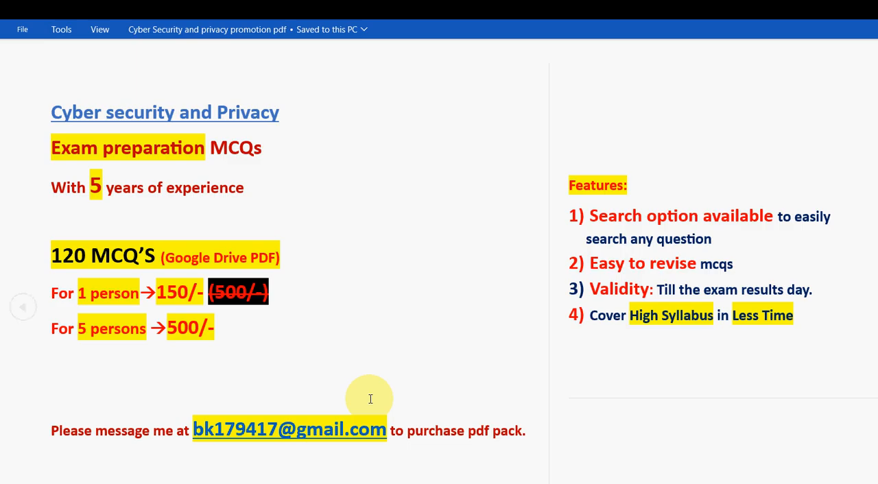
{"action": "mouse_move", "coordinate": [541, 406]}
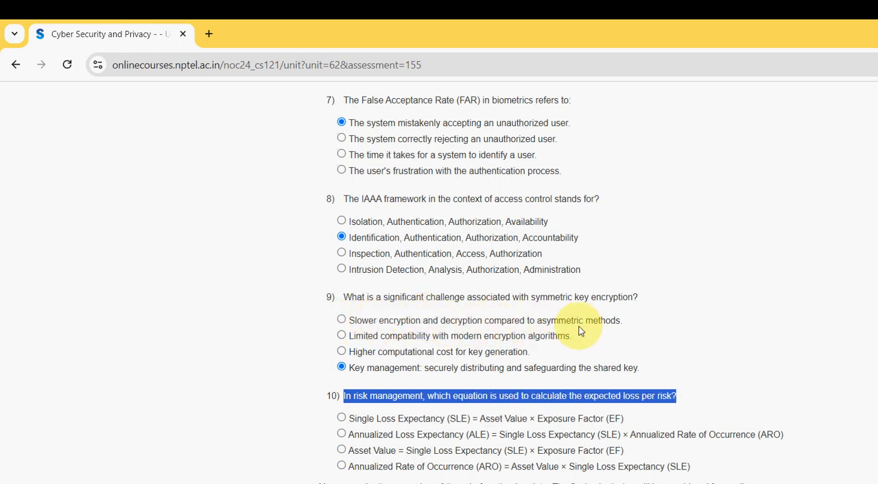
{"action": "mouse_move", "coordinate": [585, 330]}
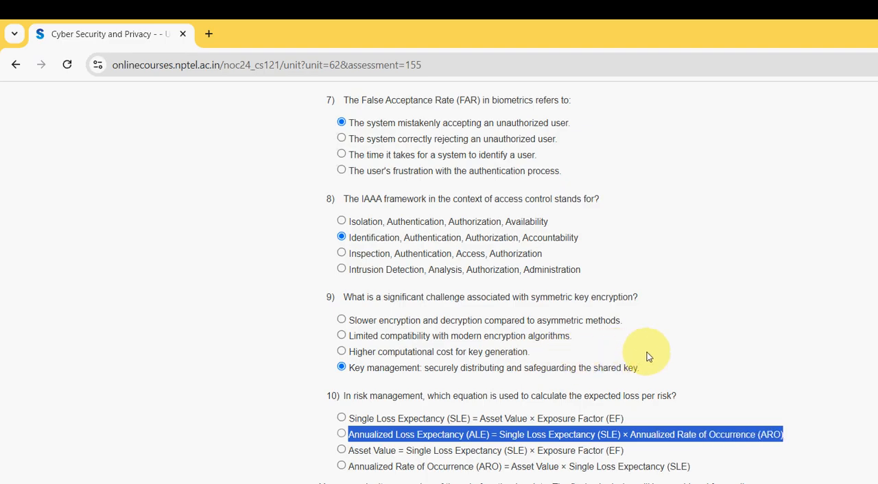
Choose ALE = SLE × ARO as the answer to question 10.
{"action": "left_click", "coordinate": [339, 435]}
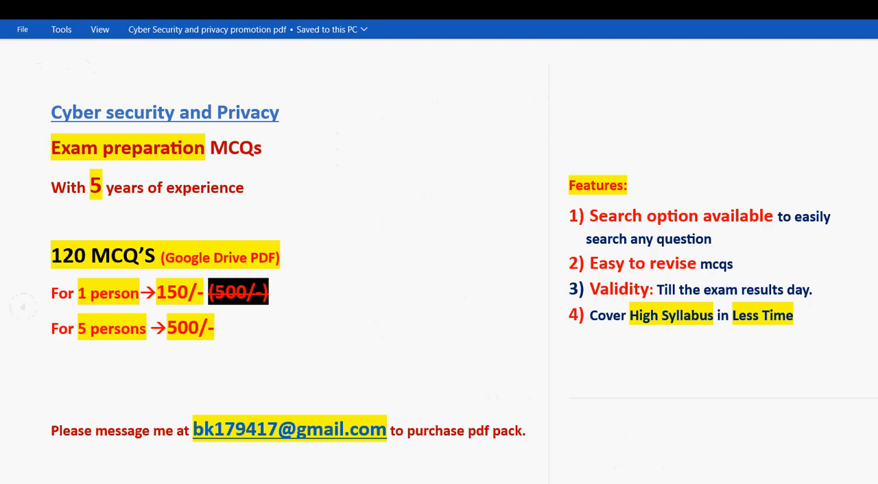
{"action": "mouse_move", "coordinate": [297, 220]}
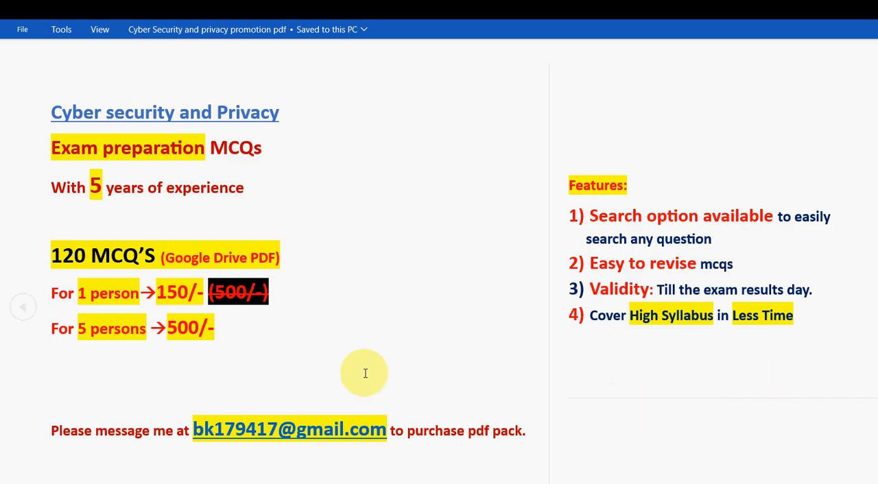
{"action": "mouse_move", "coordinate": [381, 307]}
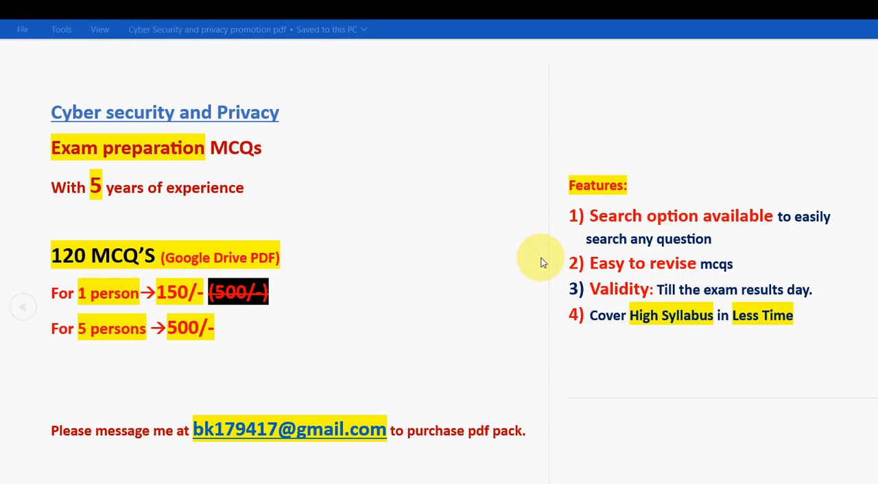
{"action": "mouse_move", "coordinate": [720, 420]}
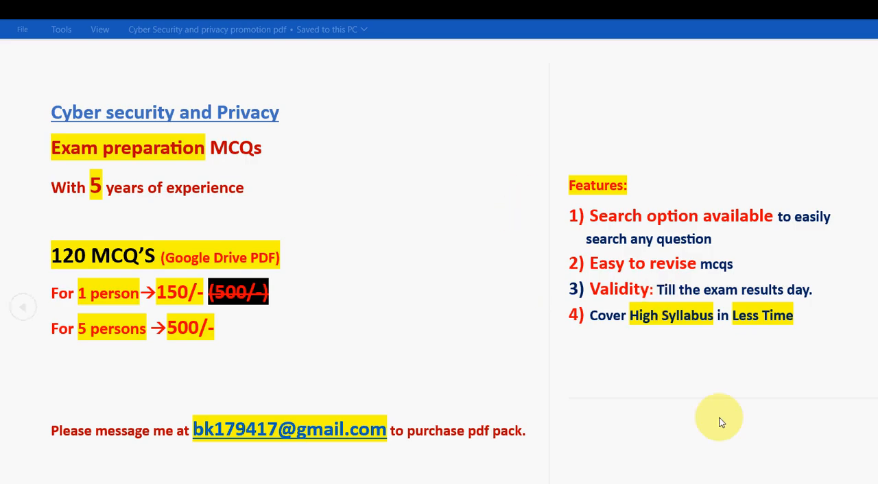